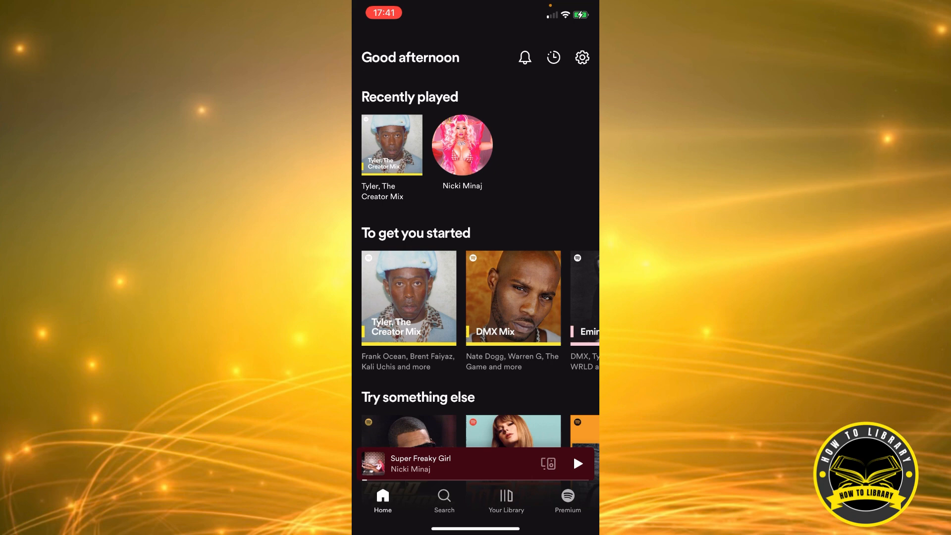
# Step: Switch from the home feed to Your Library to list saved playlists and artists
pyautogui.click(505, 497)
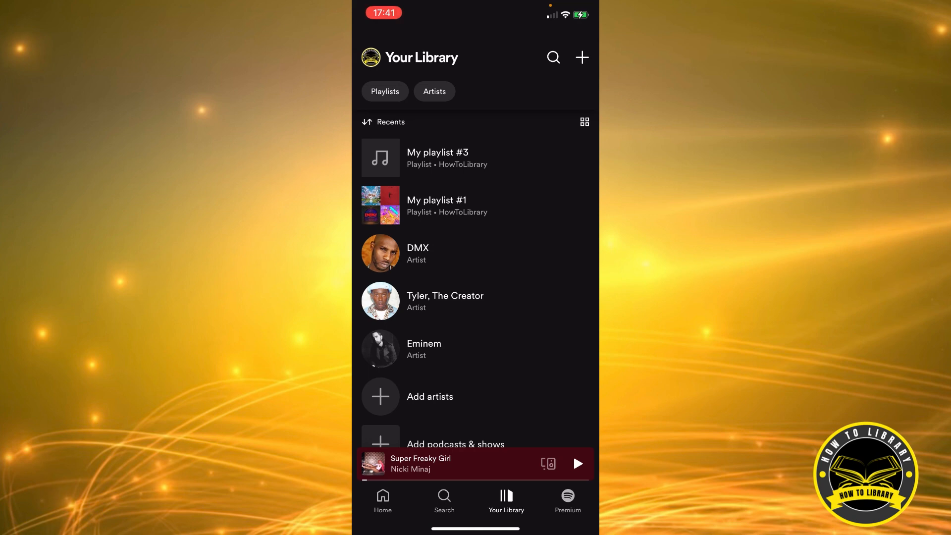
# Step: Open 'My playlist #1' from the library to show its tracks
pyautogui.click(436, 206)
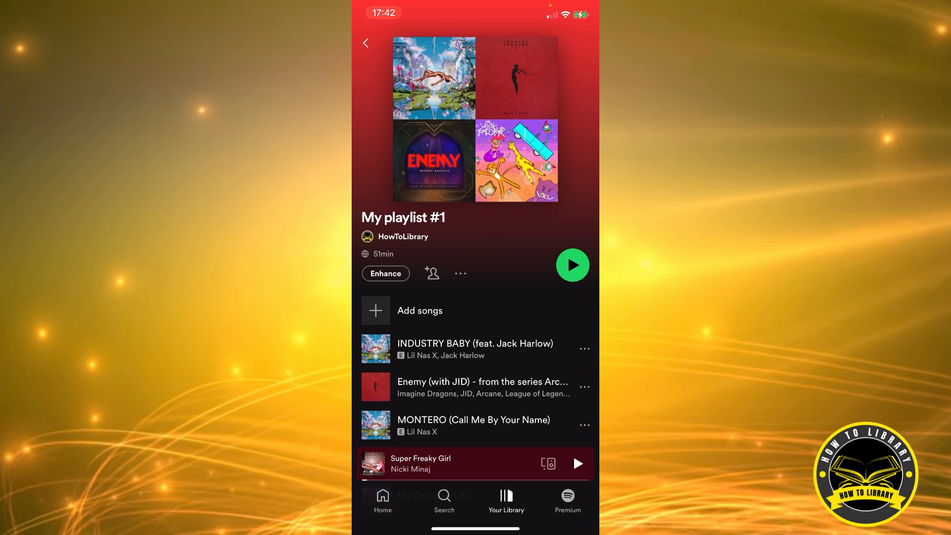
pyautogui.click(460, 272)
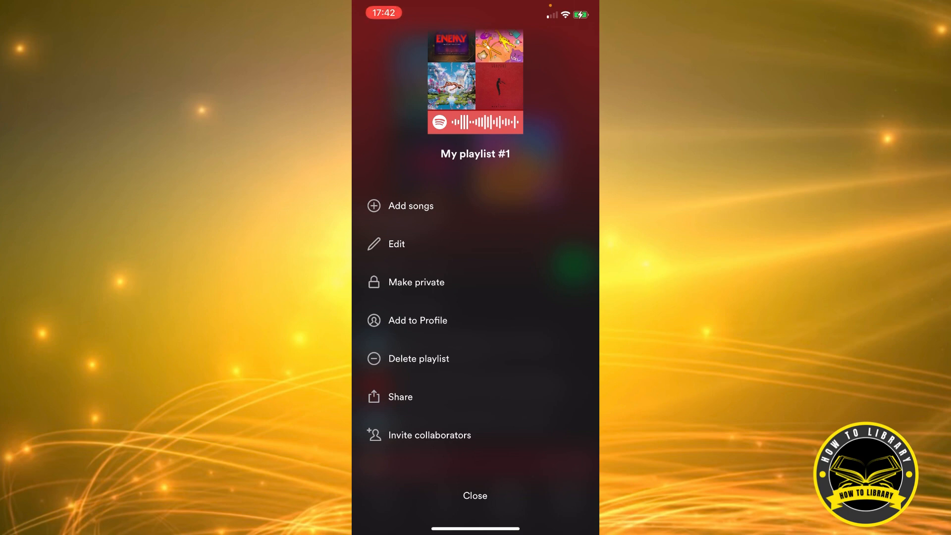
pyautogui.click(475, 495)
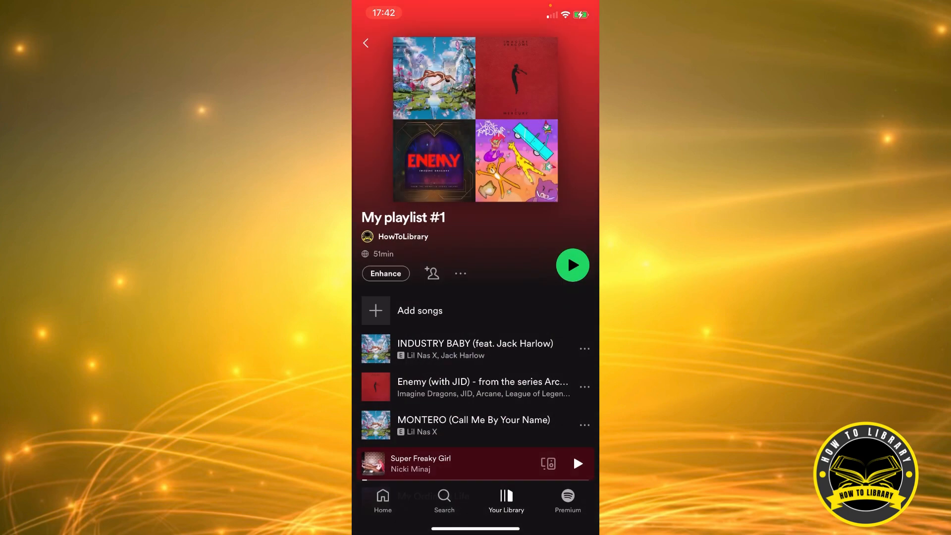